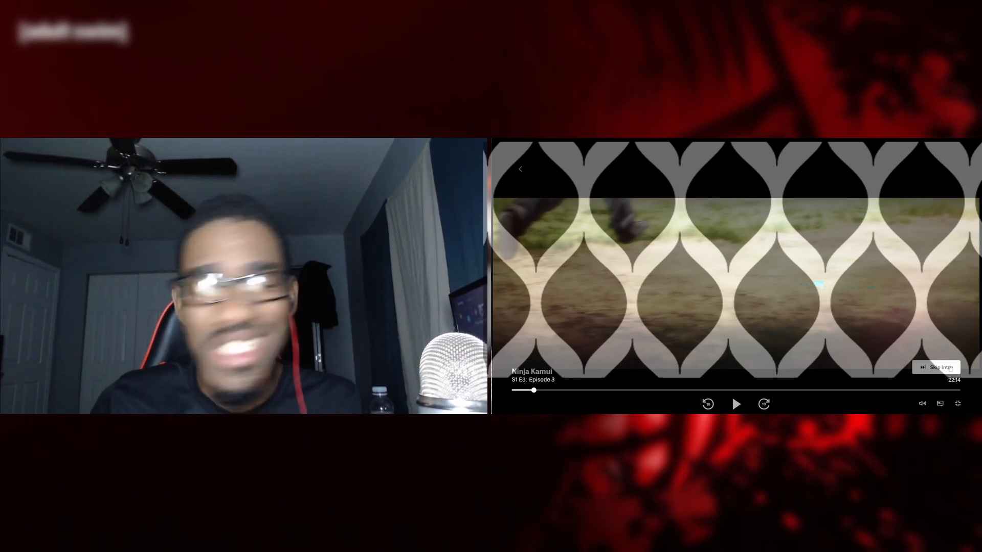
{"action": "left_click", "coordinate": [736, 404]}
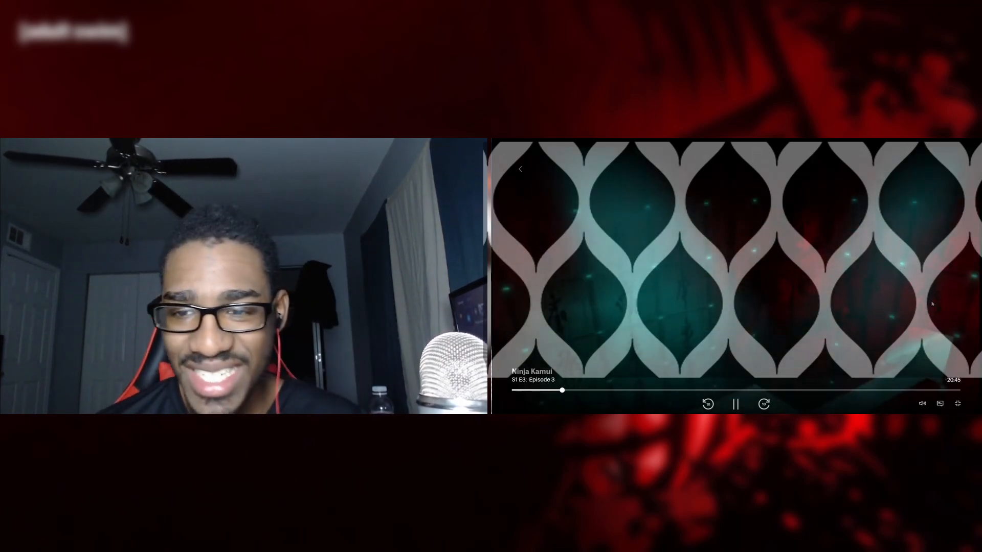